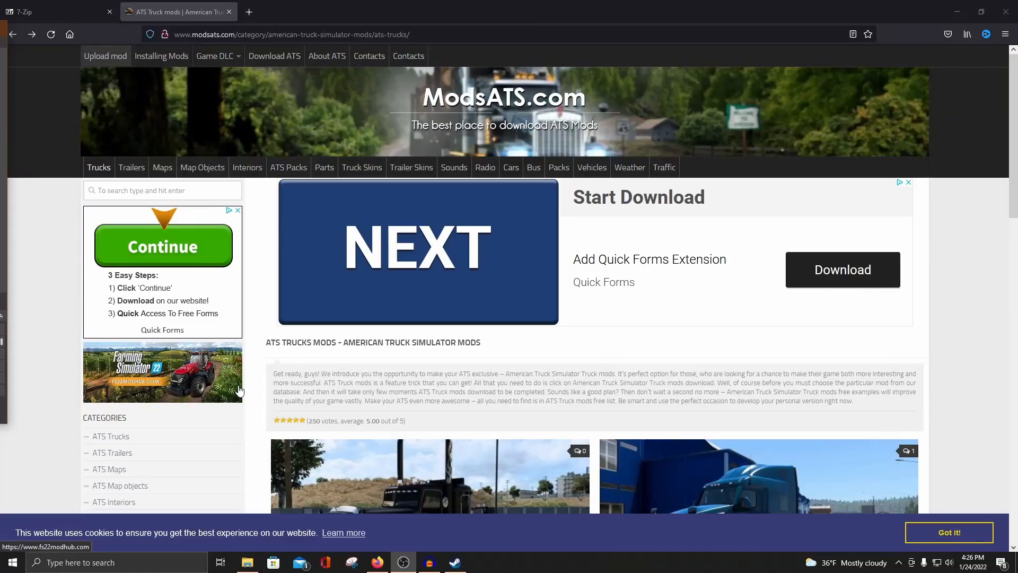
mouse_move(259, 379)
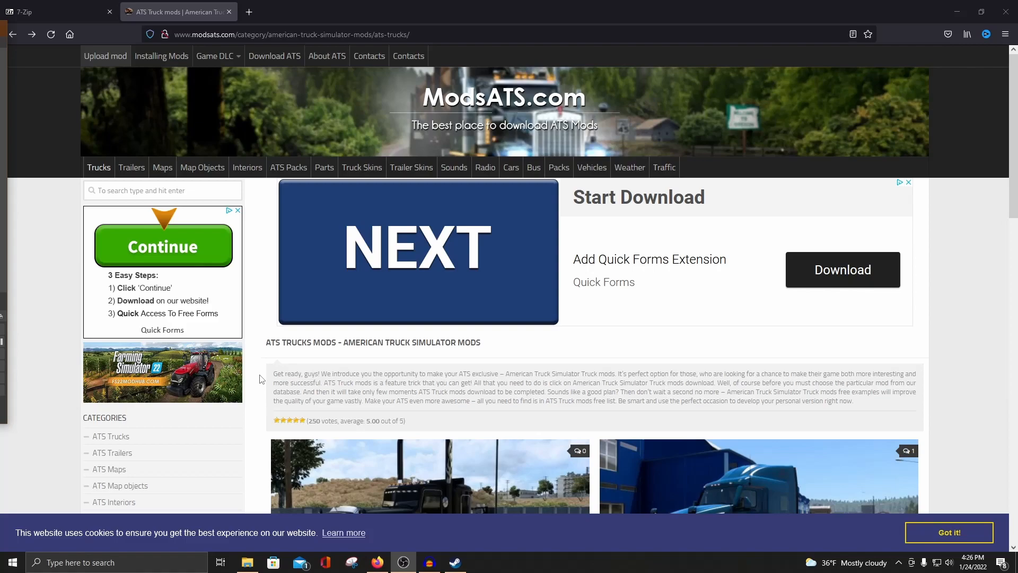
mouse_move(25, 112)
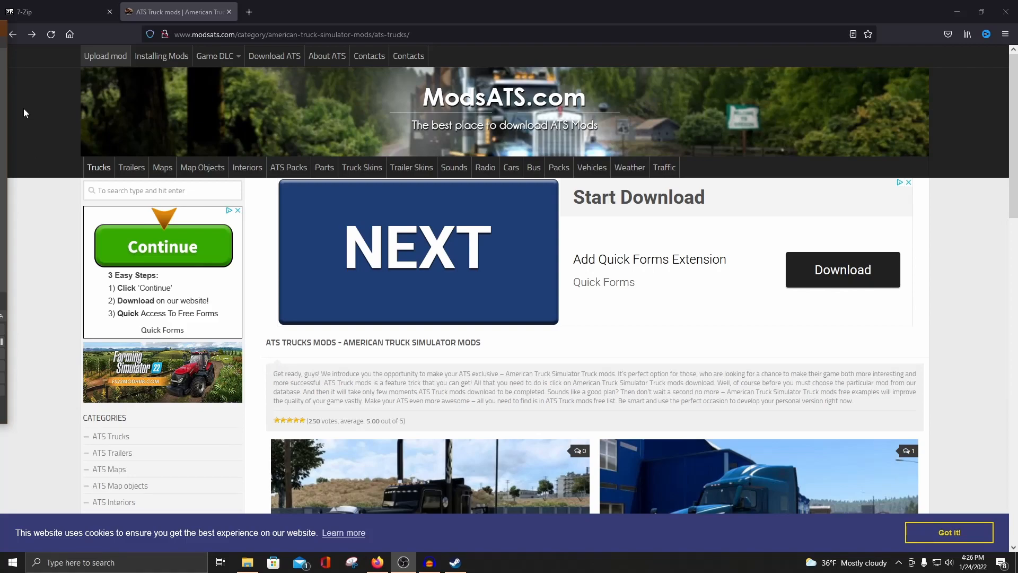
mouse_move(342, 265)
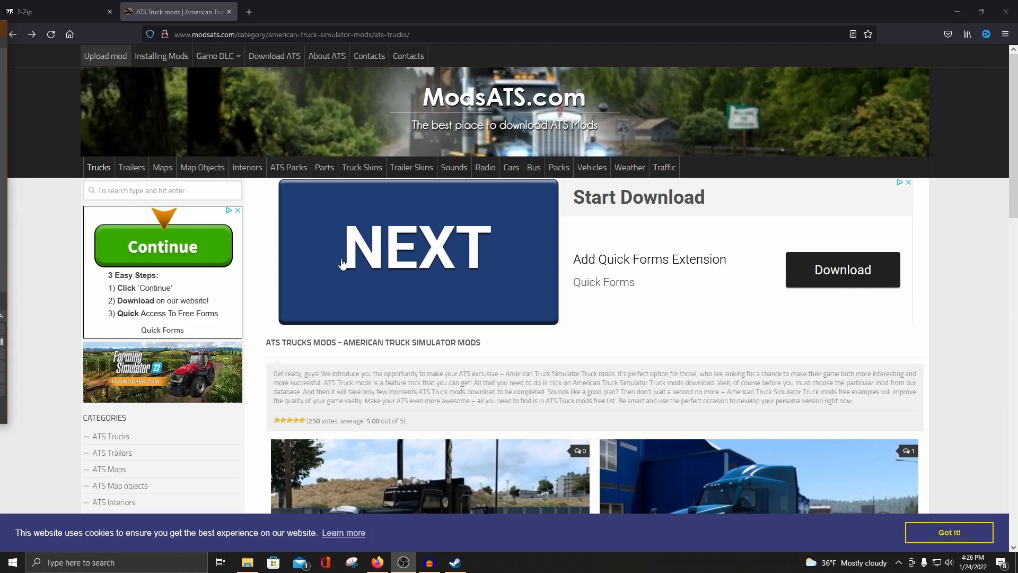
mouse_move(162, 56)
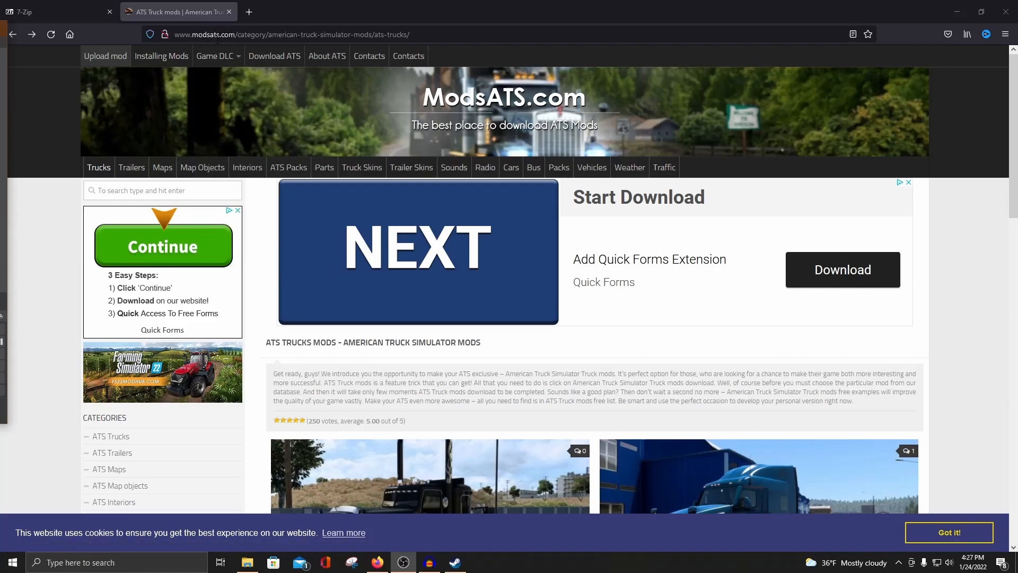
mouse_move(98, 171)
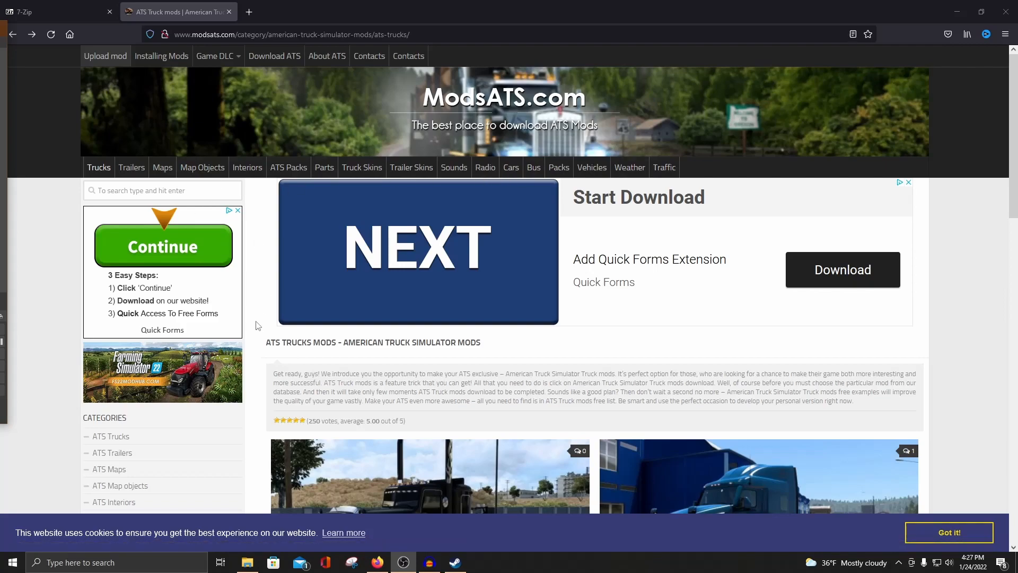
mouse_move(272, 309)
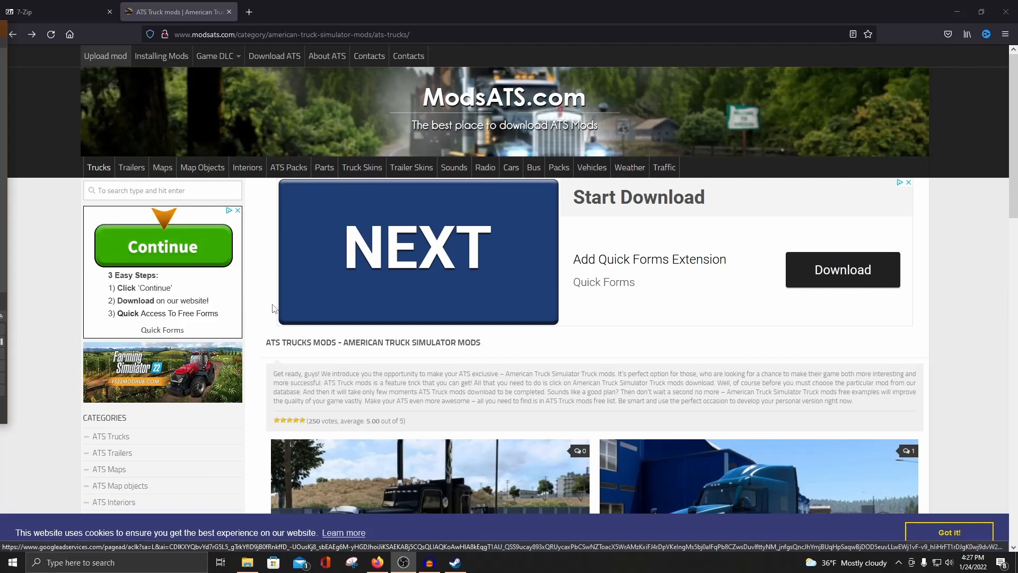
Open the Ford LTL Truck 1.43 mod page from the Trucks list and scroll to its download link
scroll("down", 3)
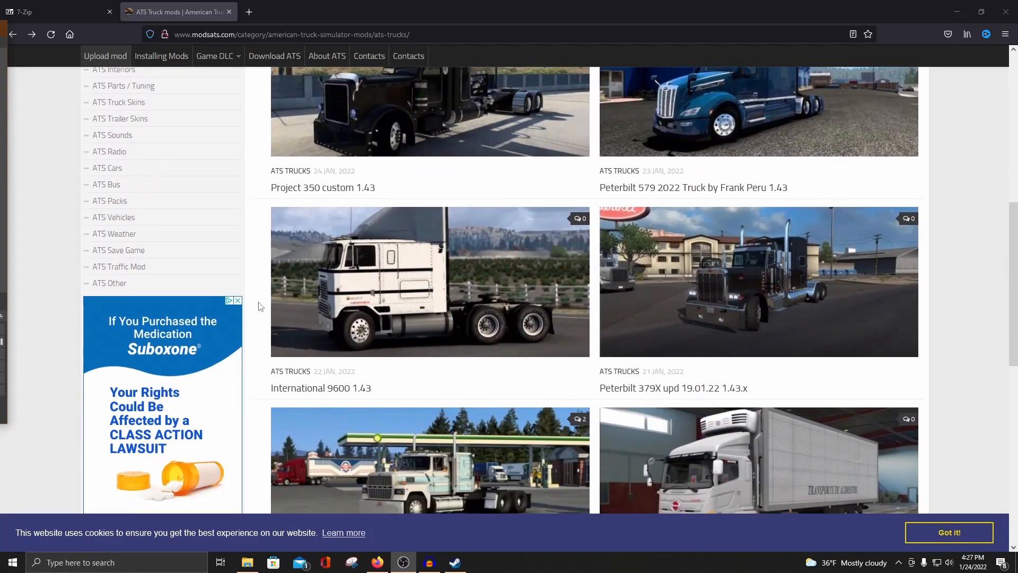
scroll("down", 3)
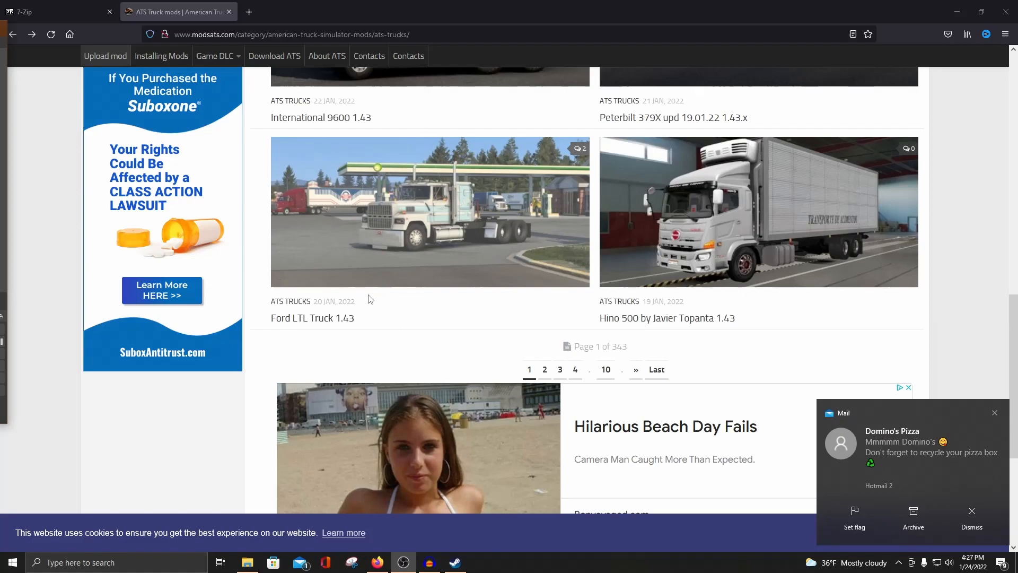
mouse_move(301, 323)
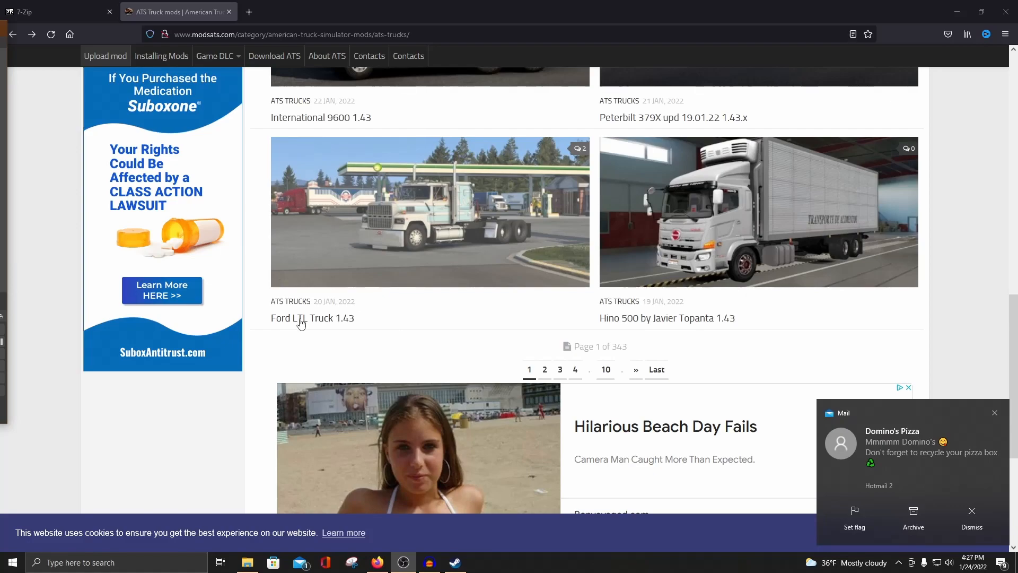
left_click(312, 317)
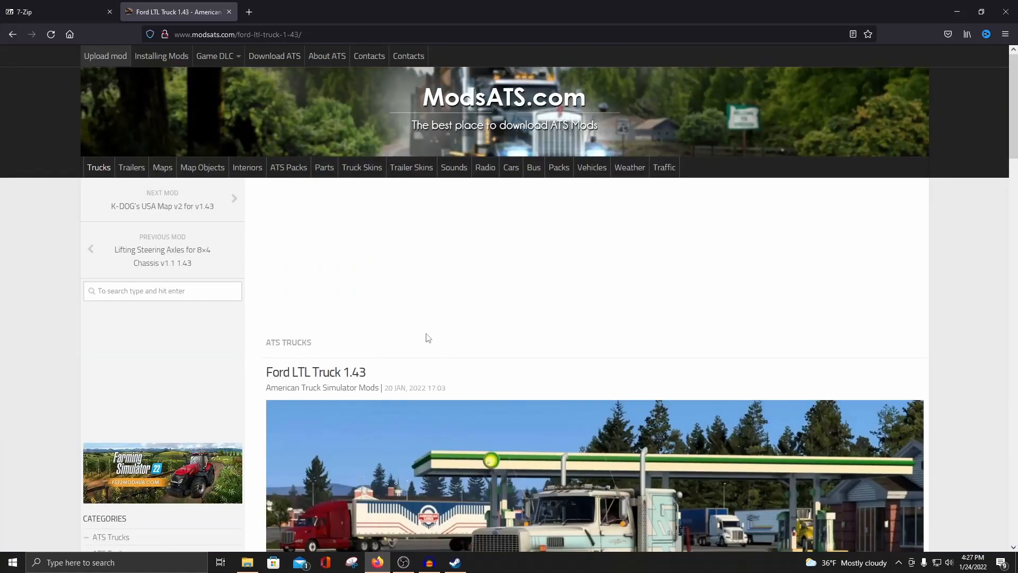
scroll("down", 3)
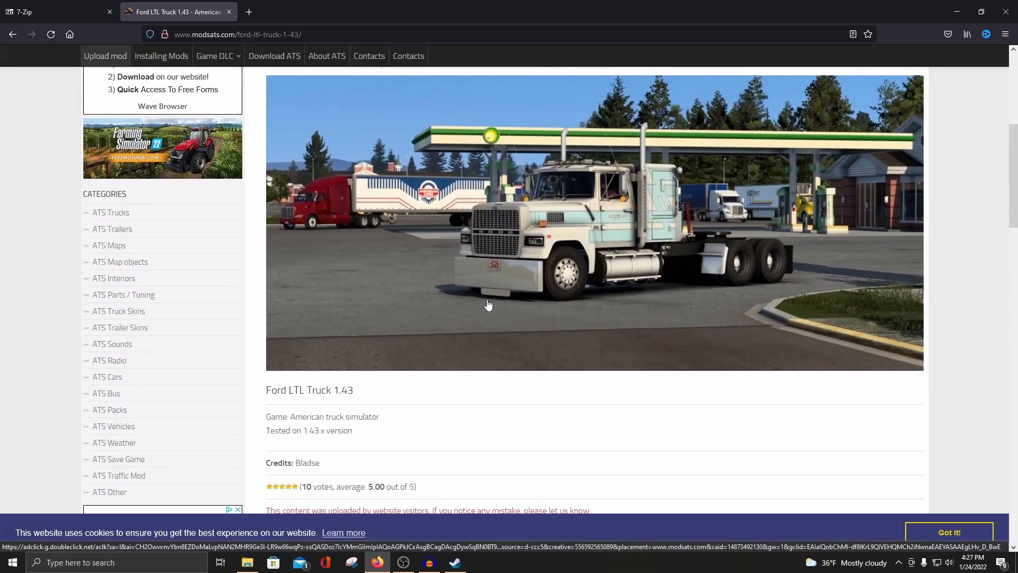
scroll("down", 3)
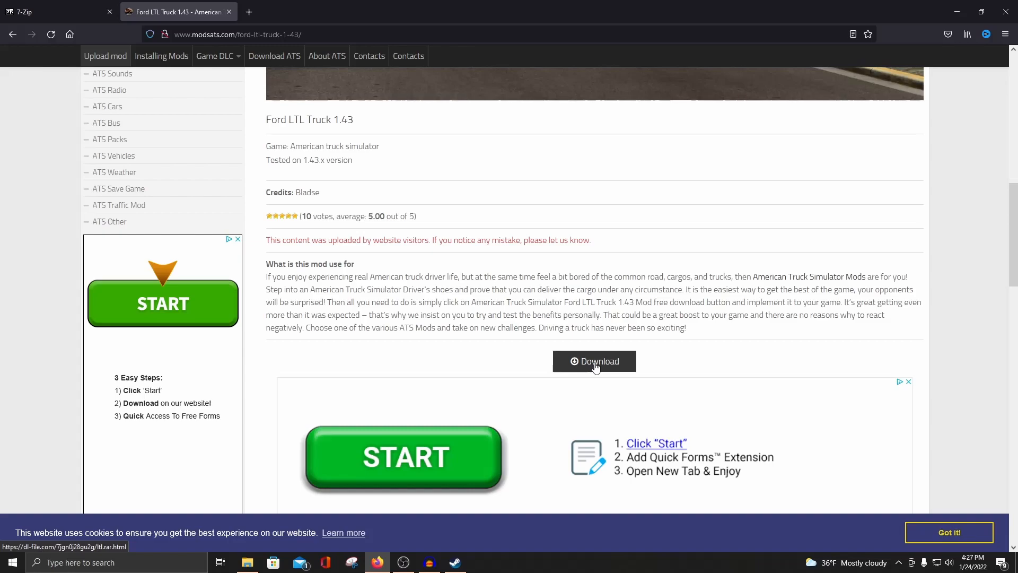
Download the ltl.rar archive through FREE DOWNLOAD and DOWNLOAD FILE, saving it to Downloads
left_click(594, 362)
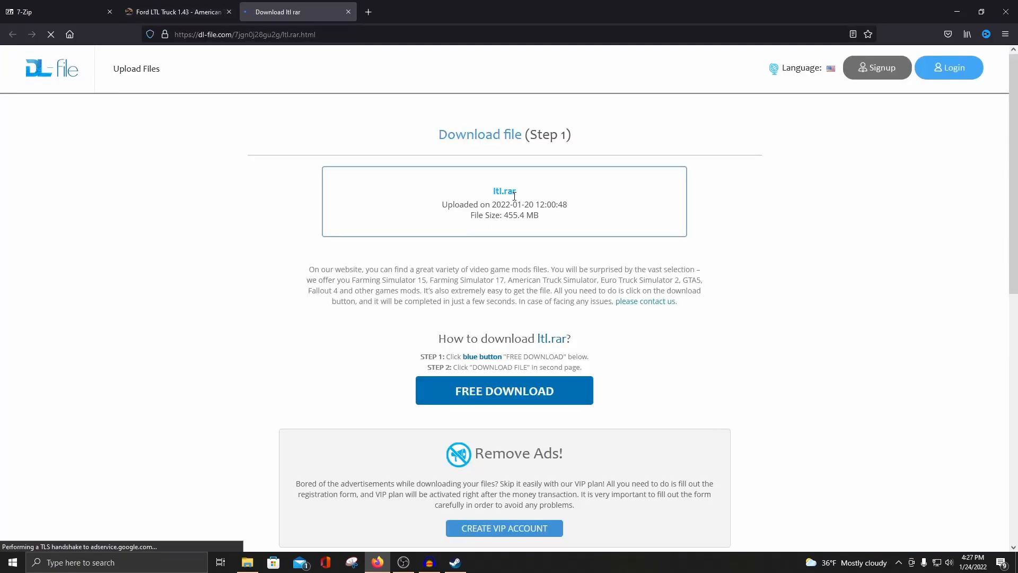
scroll("down", 3)
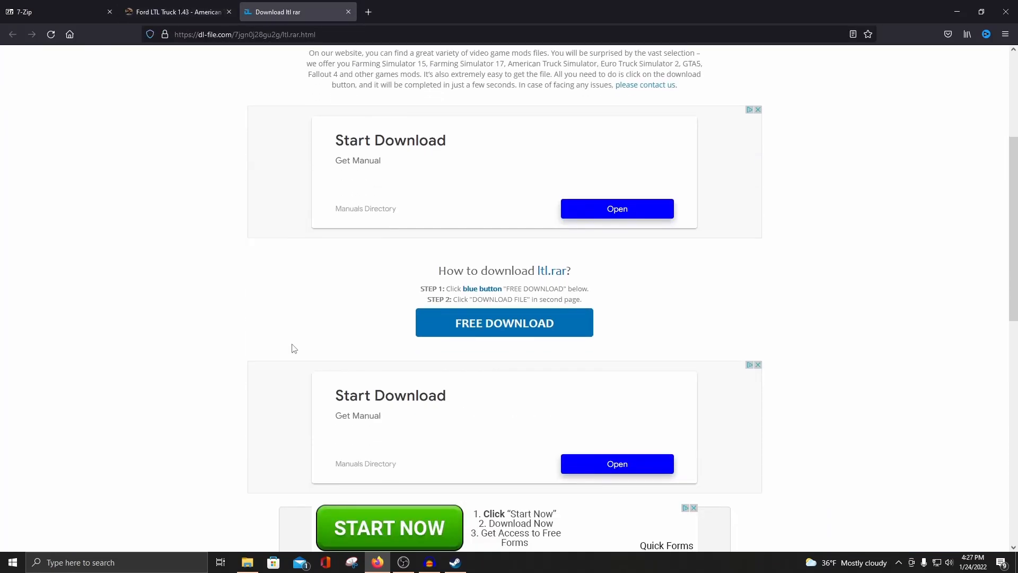
scroll("down", 3)
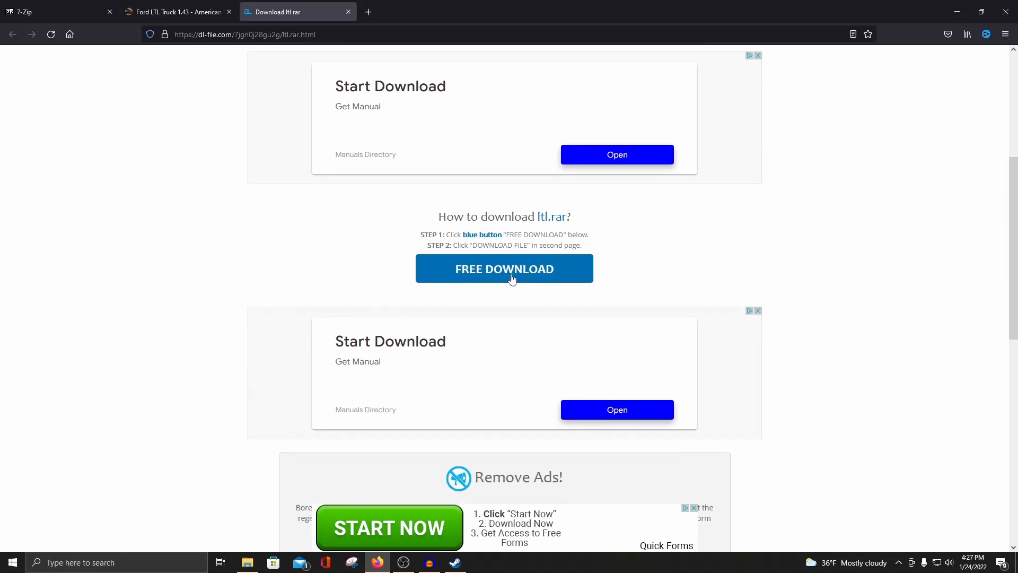
left_click(504, 269)
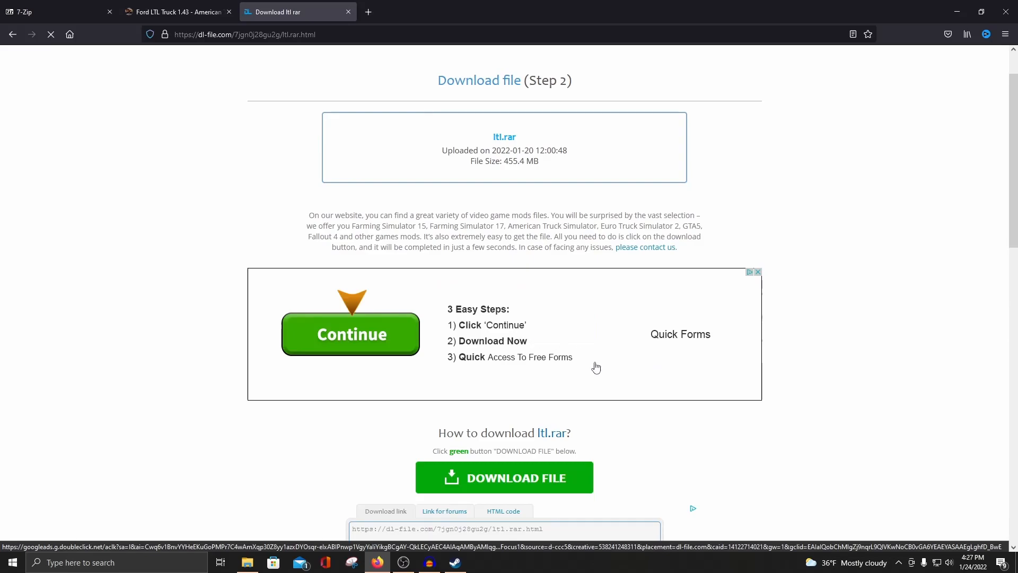
left_click(504, 477)
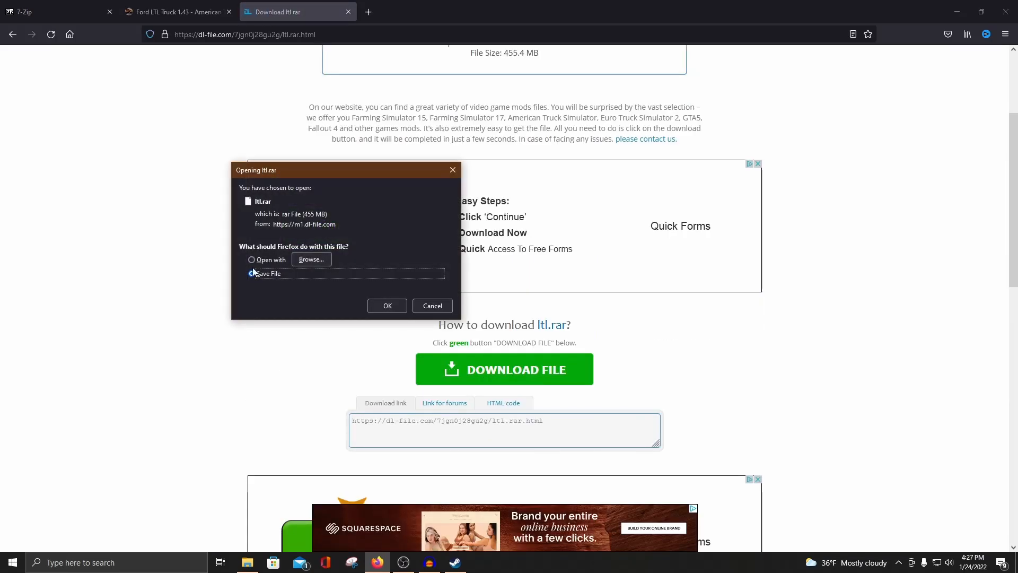
left_click(251, 273)
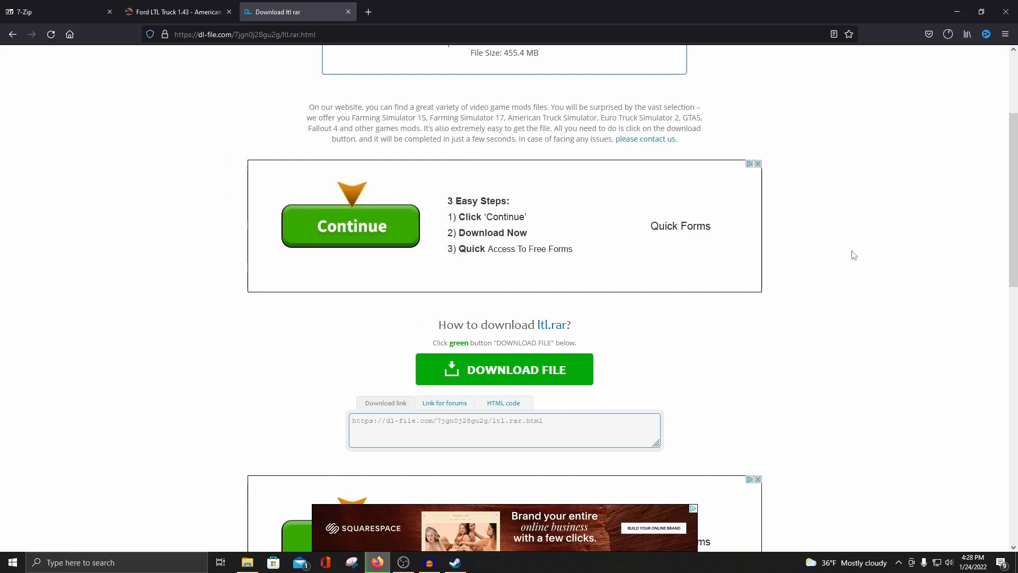
mouse_move(848, 249)
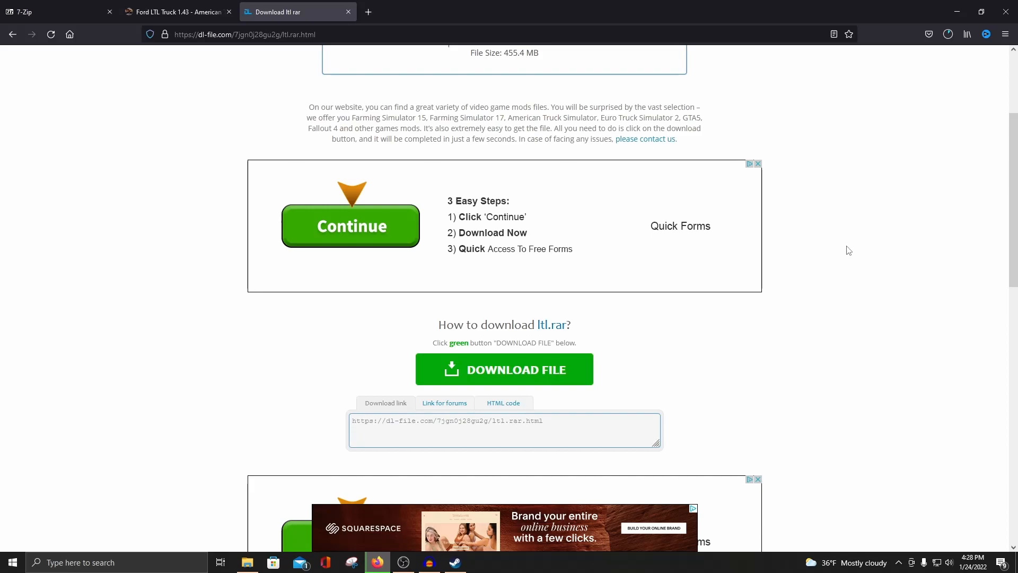
left_click(947, 34)
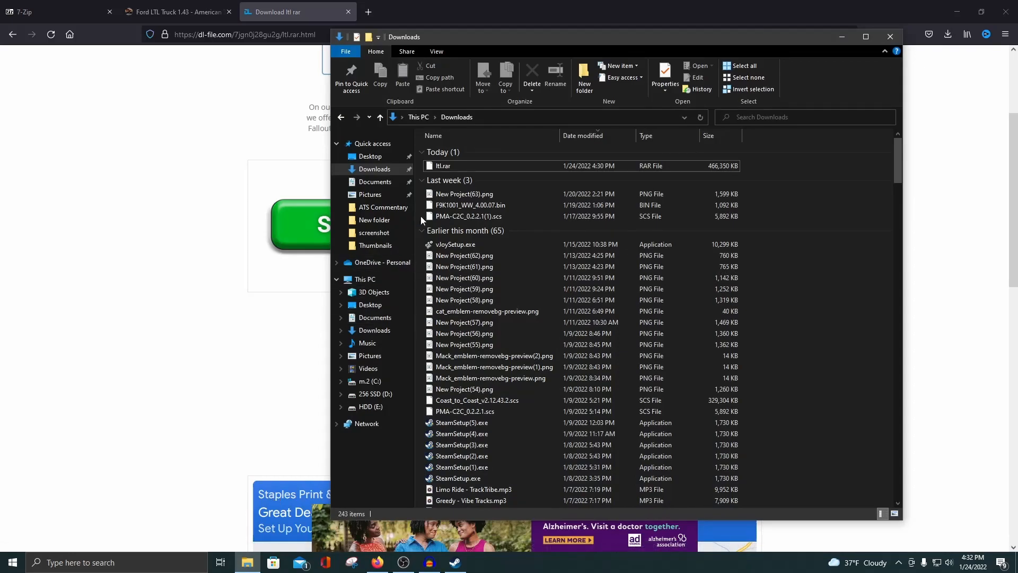
mouse_move(445, 165)
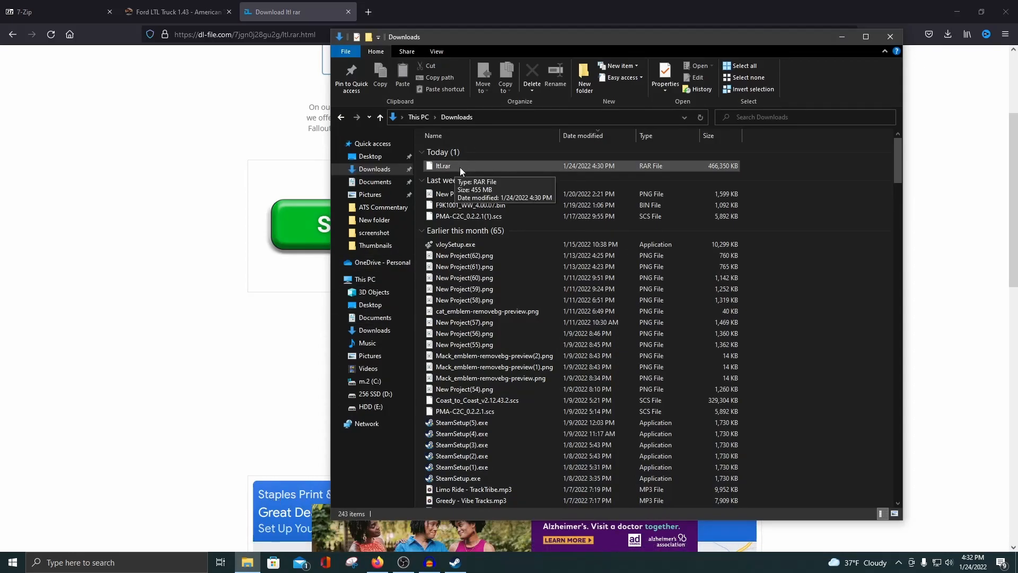
Bring up the 7-Zip extract options for ltl.rar in the Downloads folder
right_click(443, 166)
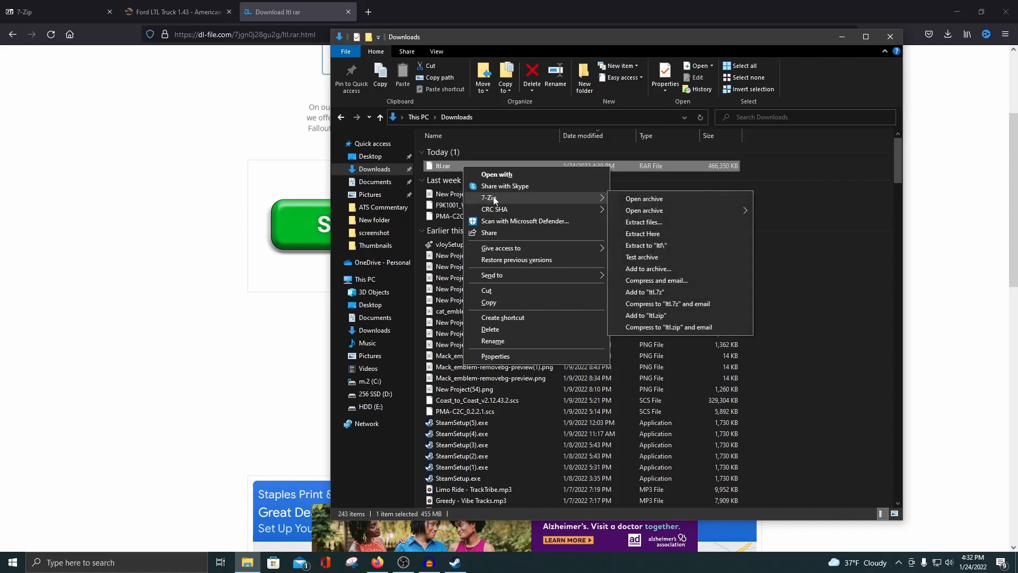
left_click(58, 12)
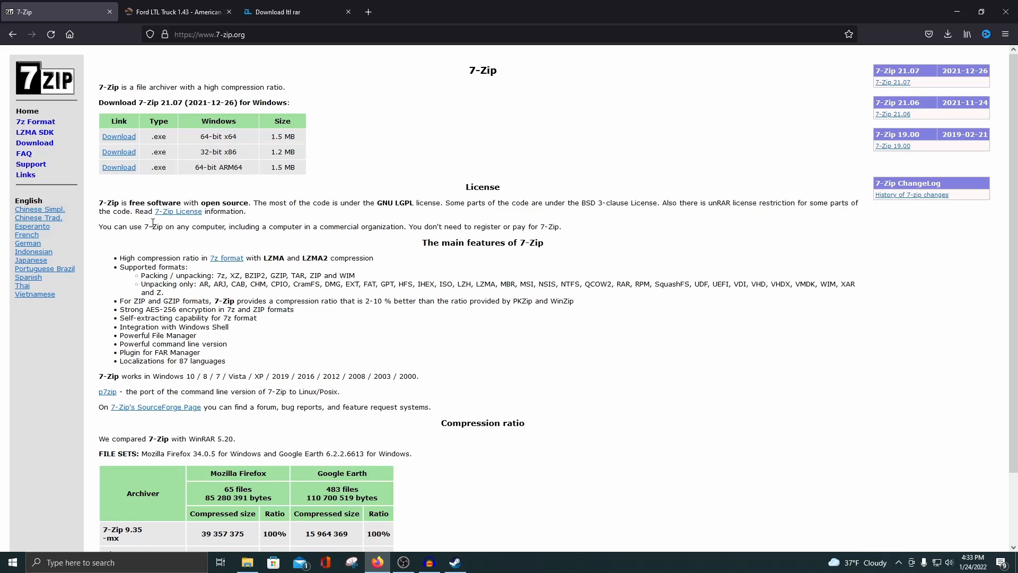
mouse_move(403, 318)
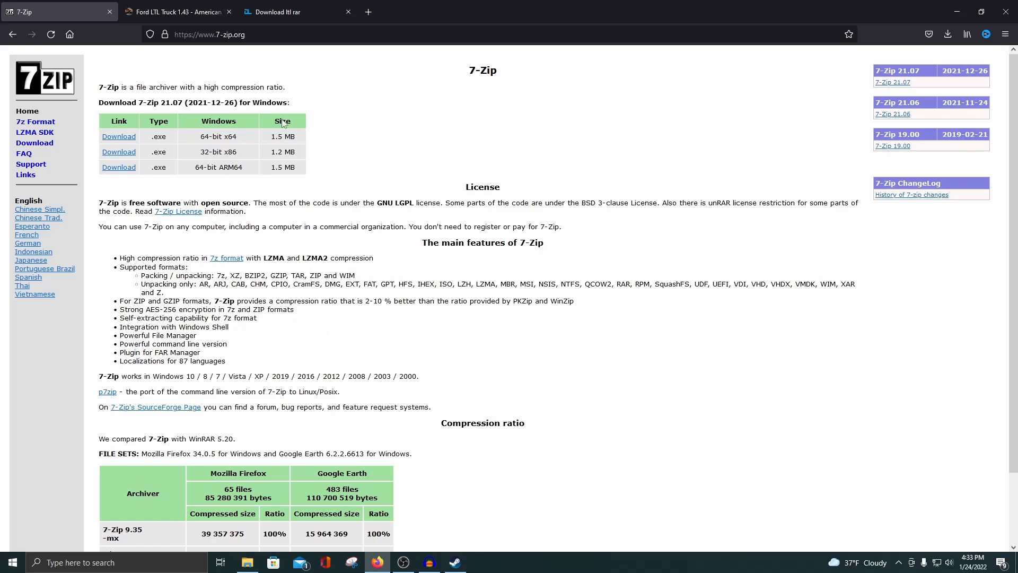
mouse_move(167, 200)
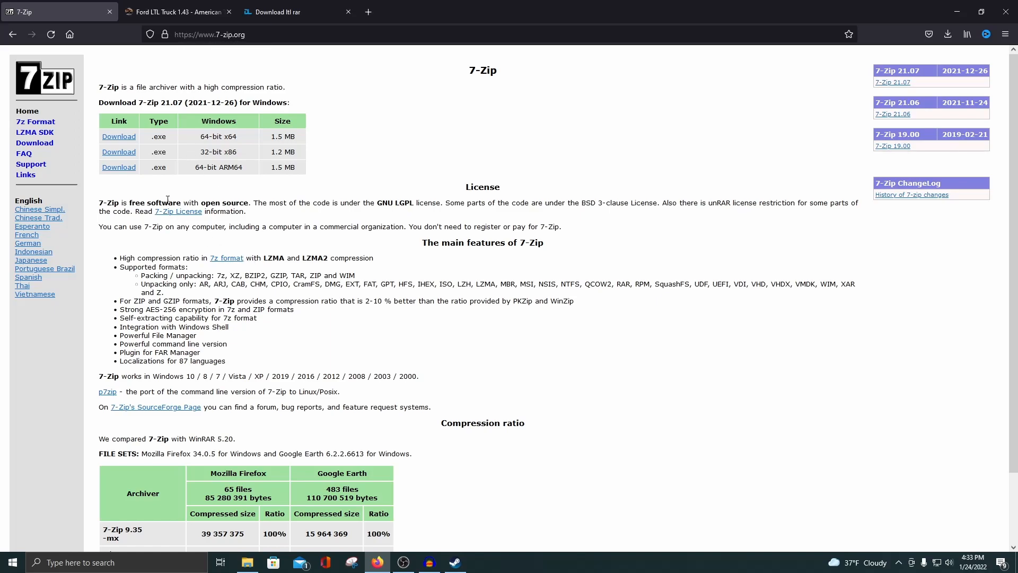
mouse_move(206, 139)
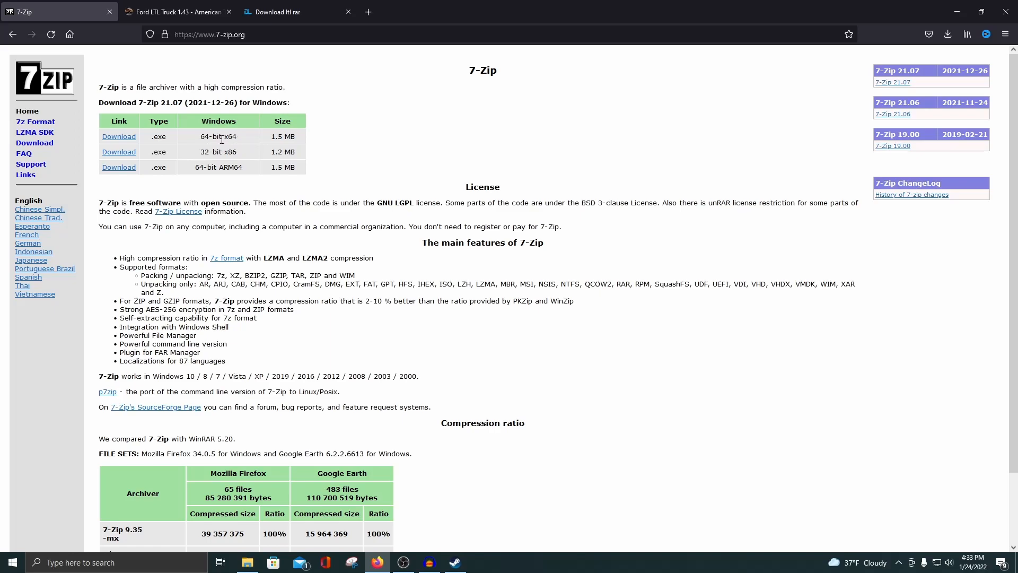
Download the 64-bit x64 Windows 7-Zip installer from 7-zip.org
left_click(292, 11)
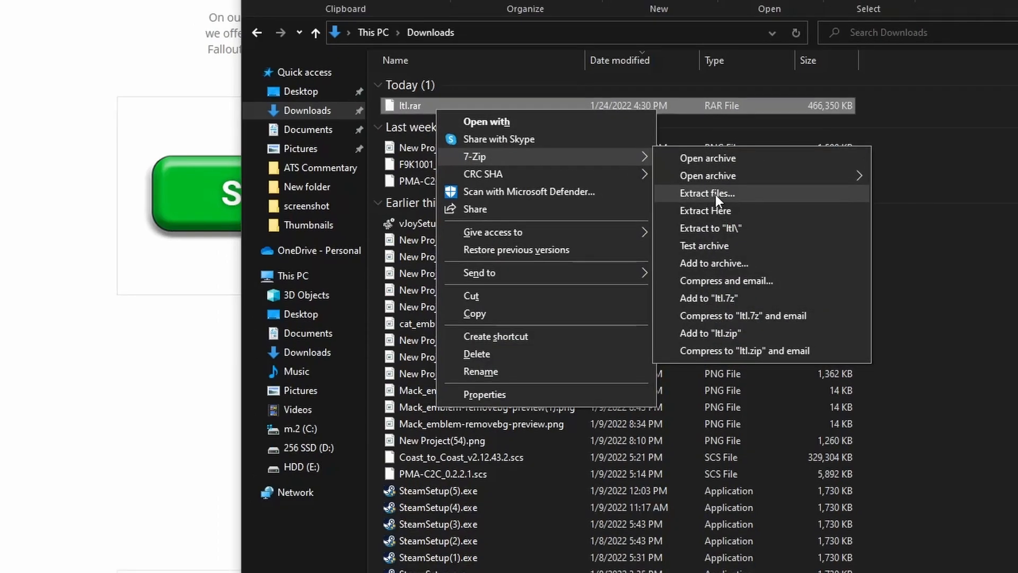
Extract ltl.rar with 7-Zip into the American Truck Simulator mod\Ford LTL folder
left_click(706, 193)
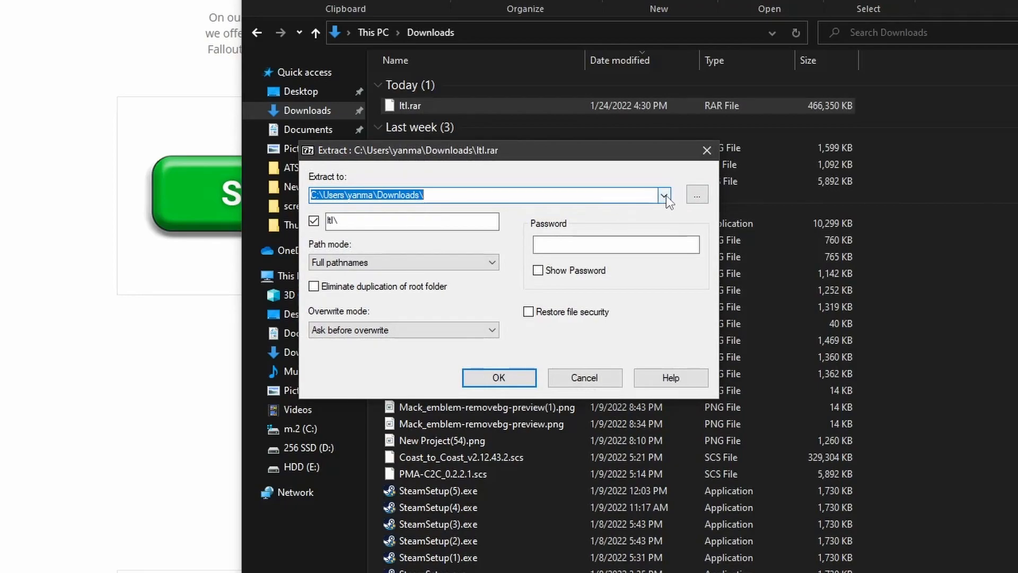
left_click(663, 194)
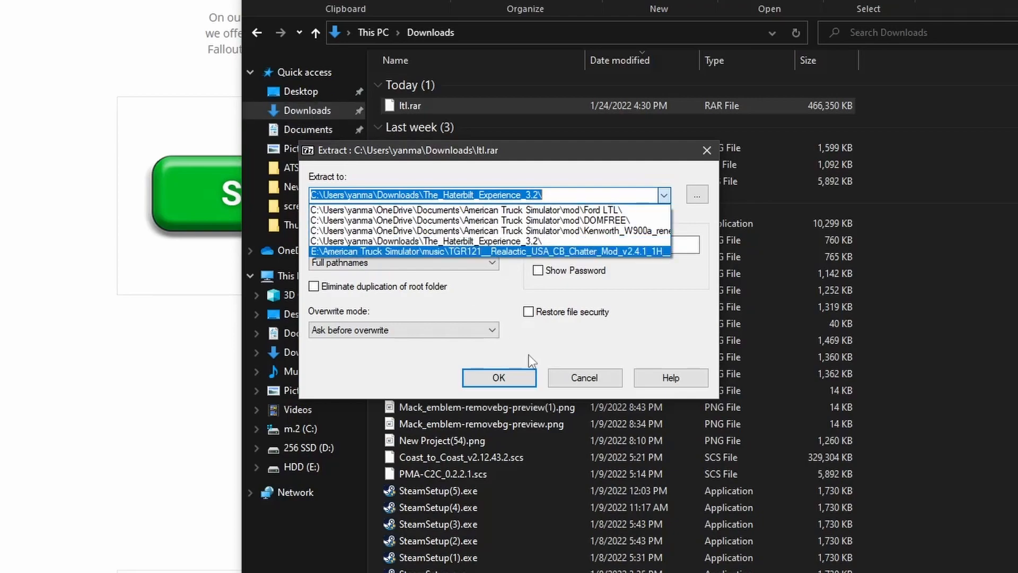
left_click(498, 378)
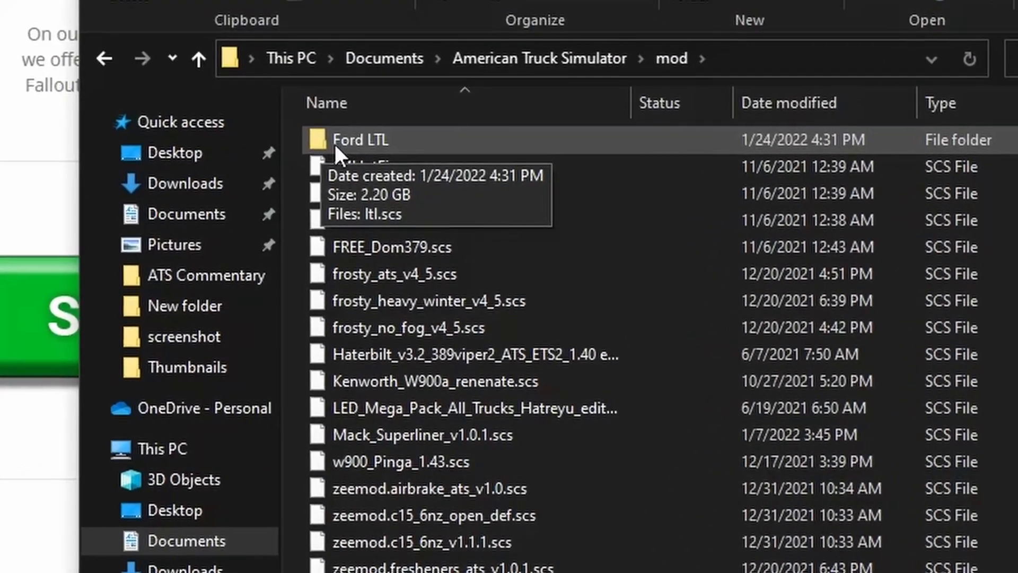
Cut ltl.scs from the Ford LTL folder and navigate to Documents > American Truck Simulator
double_click(362, 139)
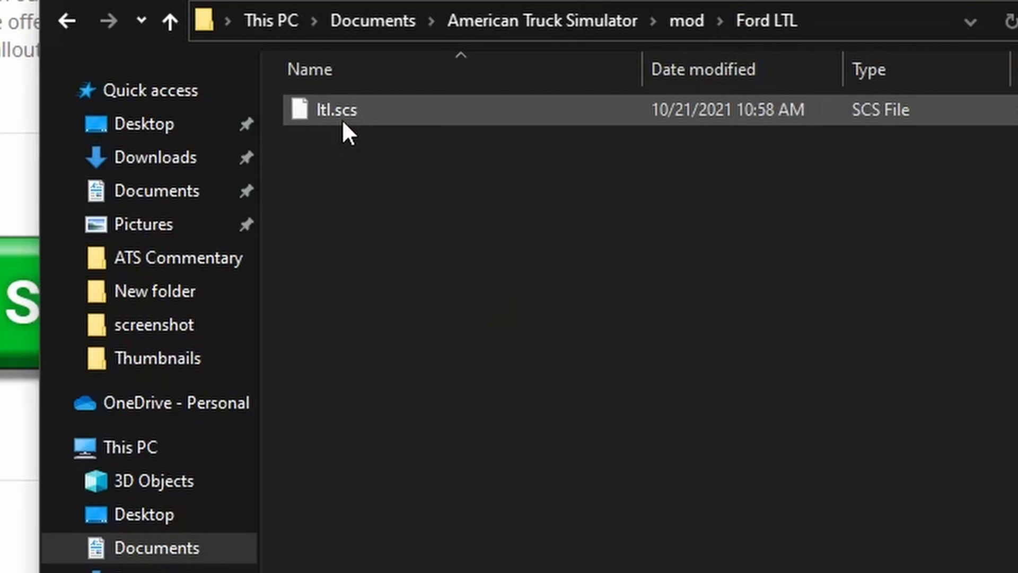
mouse_move(341, 115)
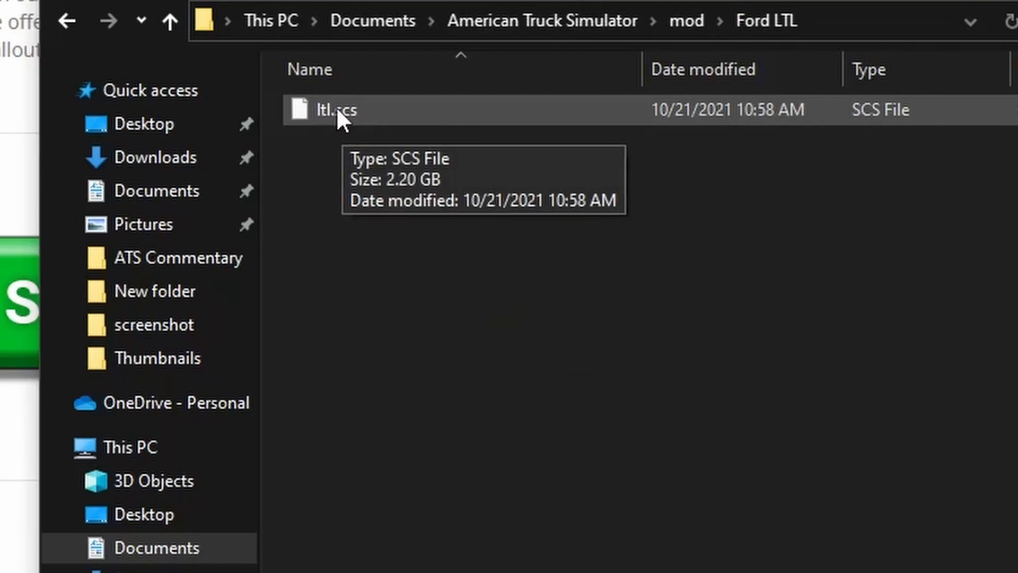
right_click(335, 109)
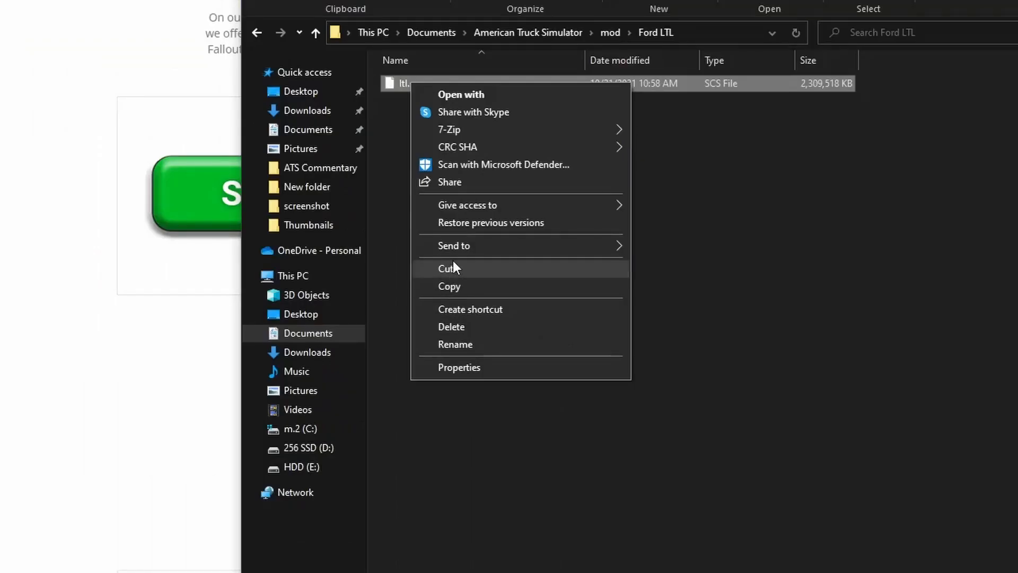
left_click(258, 33)
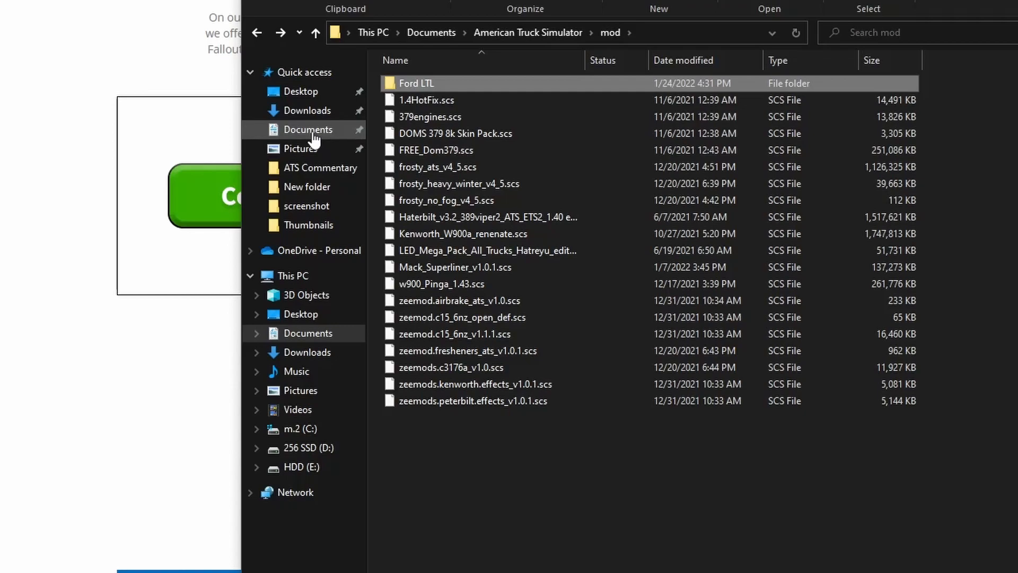
left_click(308, 129)
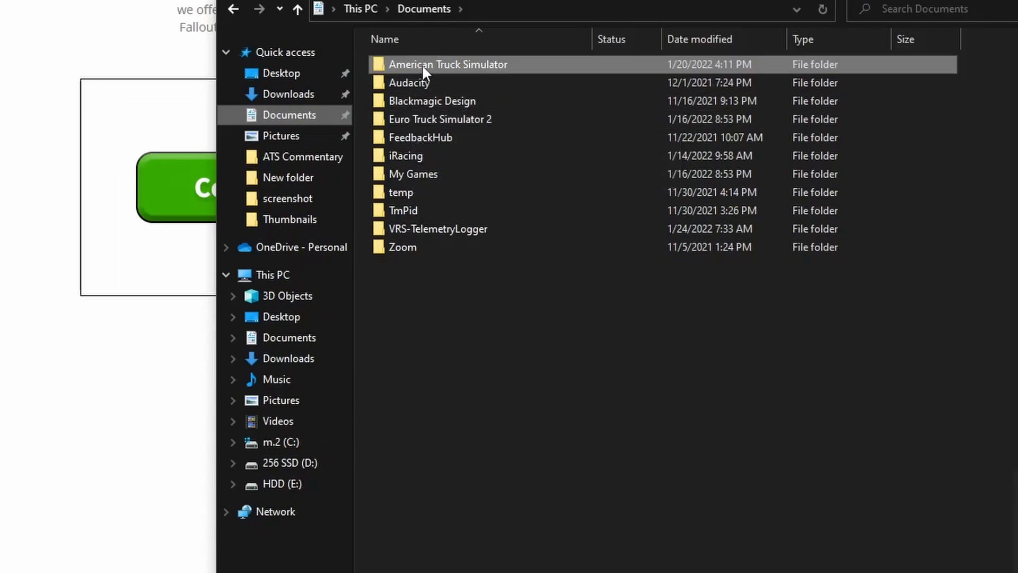
double_click(449, 64)
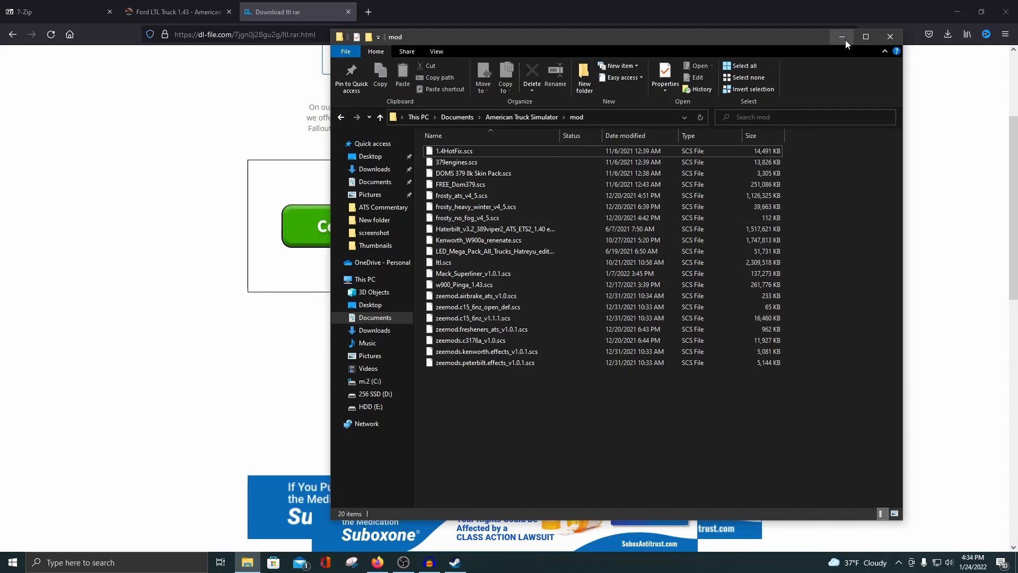
mouse_move(842, 37)
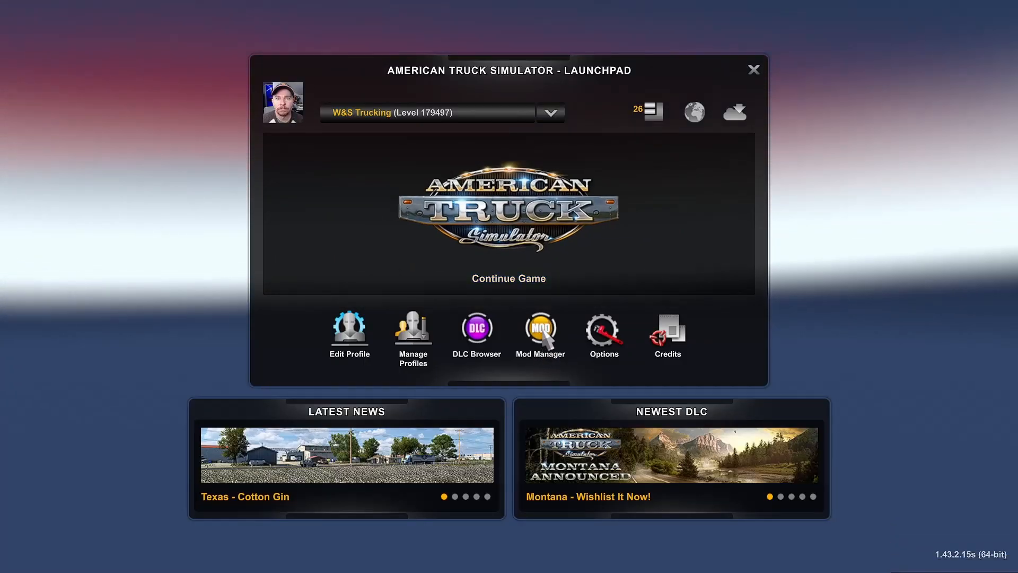
Move Ford LTL to Active Mods in Mod Manager and confirm the changes
left_click(540, 326)
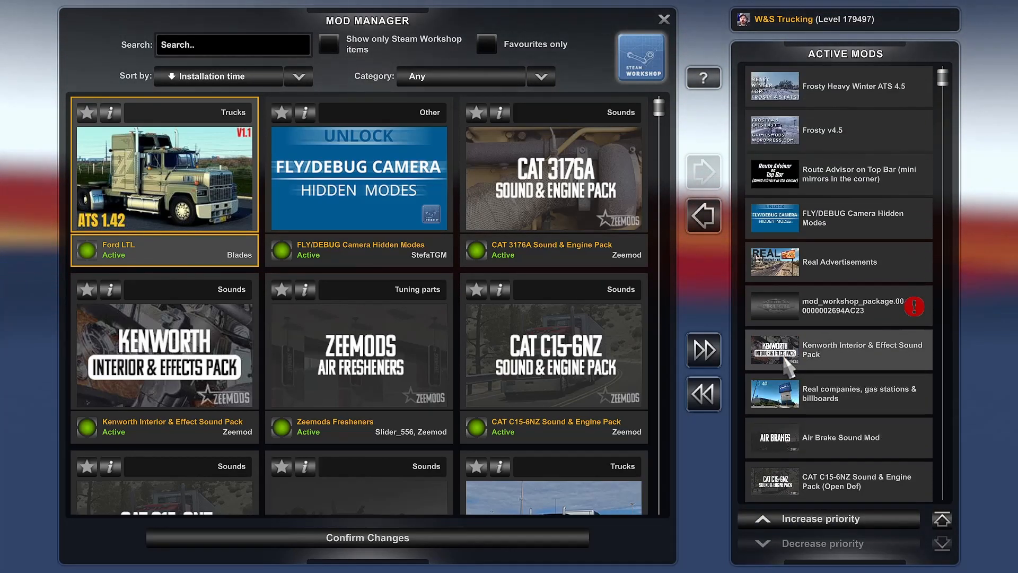
mouse_move(825, 406)
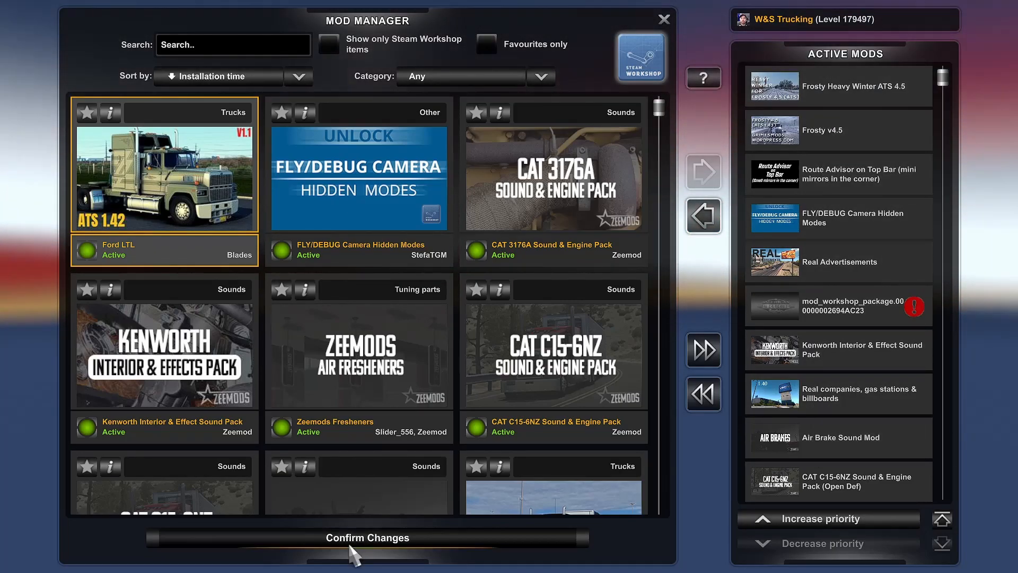
left_click(367, 538)
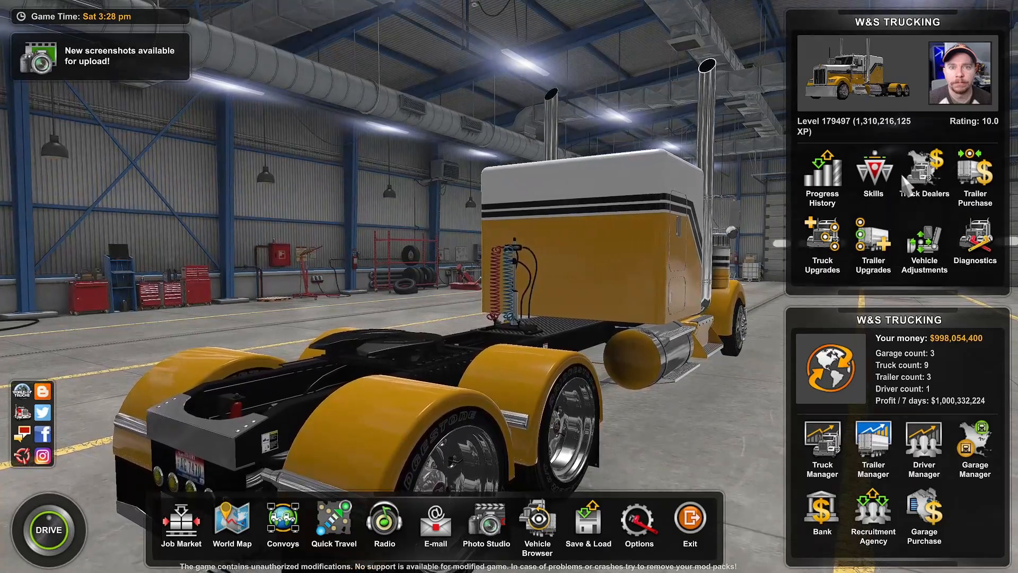
Open the Ford LTL 9000 Flattop from the Ford truck dealer in the configurator
left_click(924, 175)
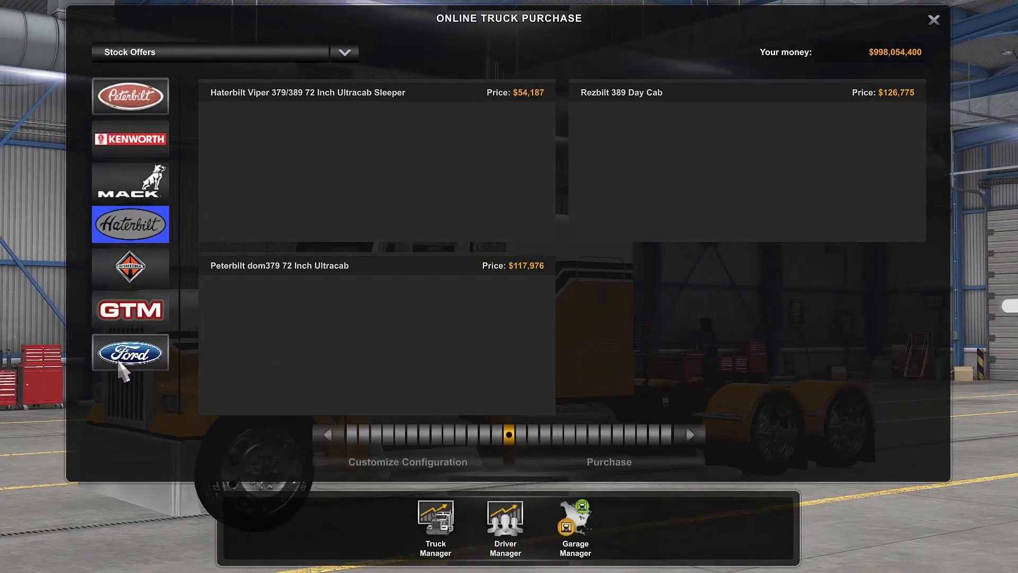
left_click(130, 352)
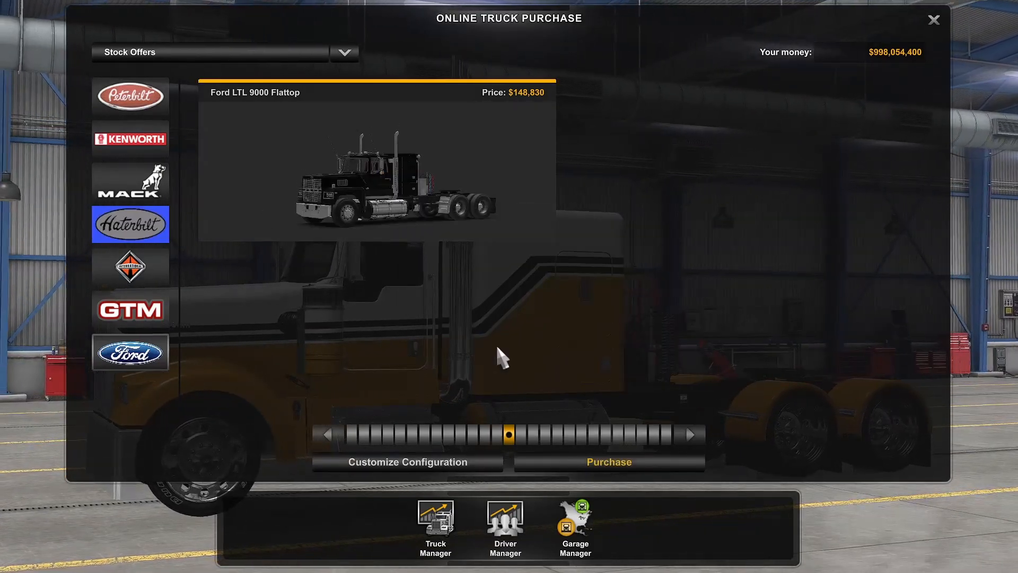
left_click(407, 462)
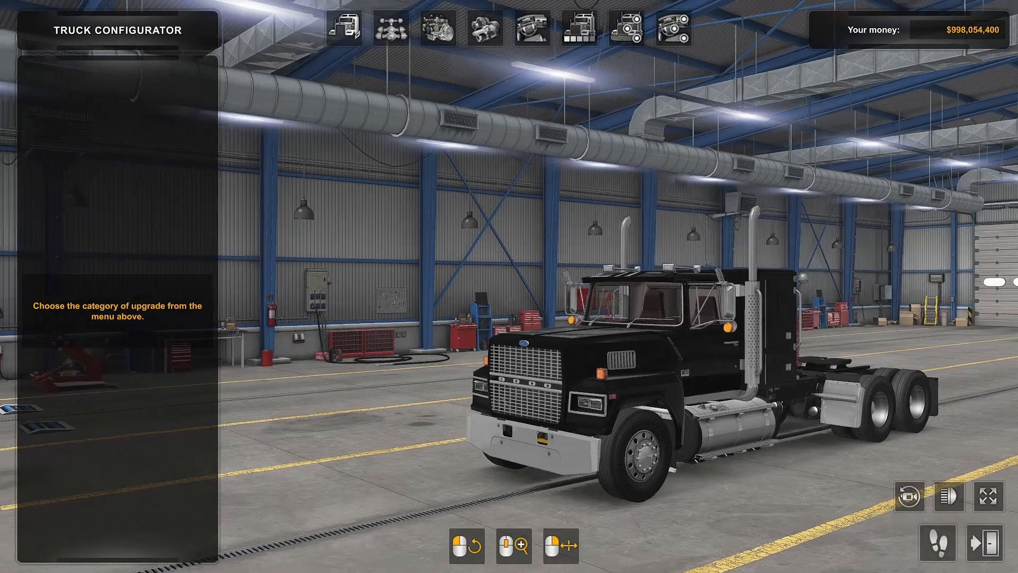
View the Ford LTL's paint job options, then exit to the Ford dealer offers
left_click(579, 28)
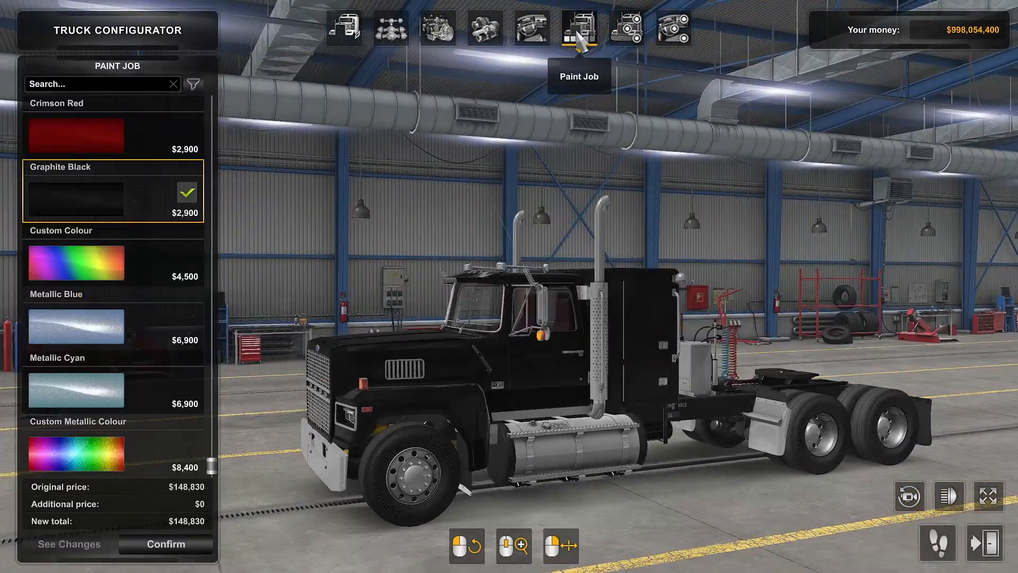
left_click(625, 29)
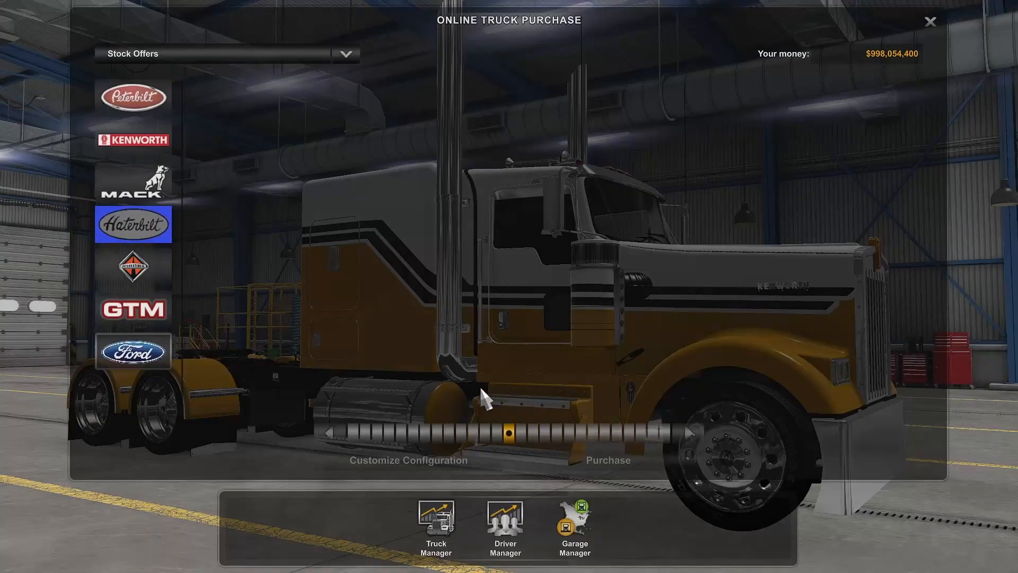
left_click(132, 351)
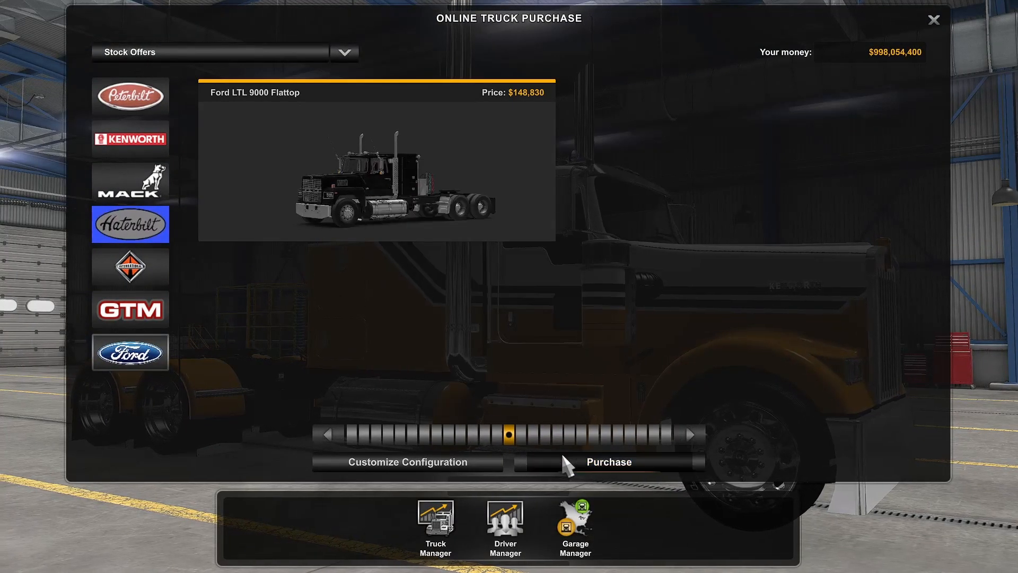